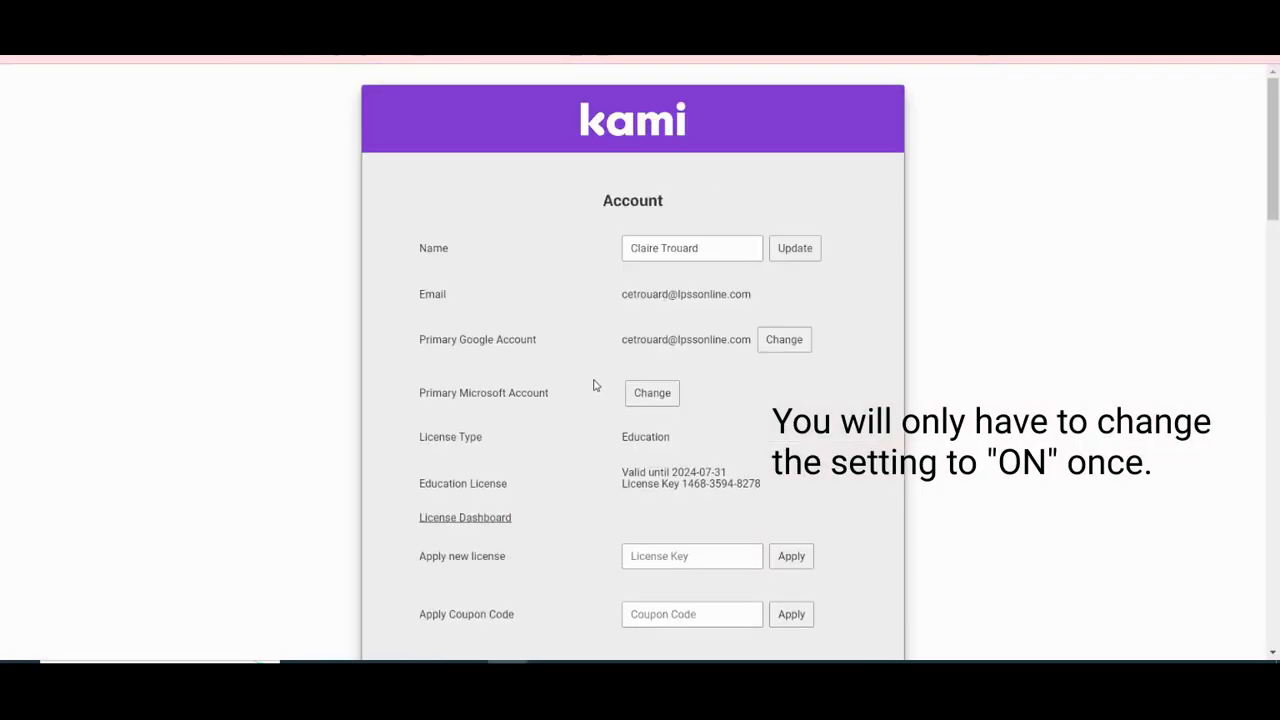
# Scroll the account settings to Beta Features, where Kami Questions for Google Classroom shows On
pyautogui.scroll(-3)
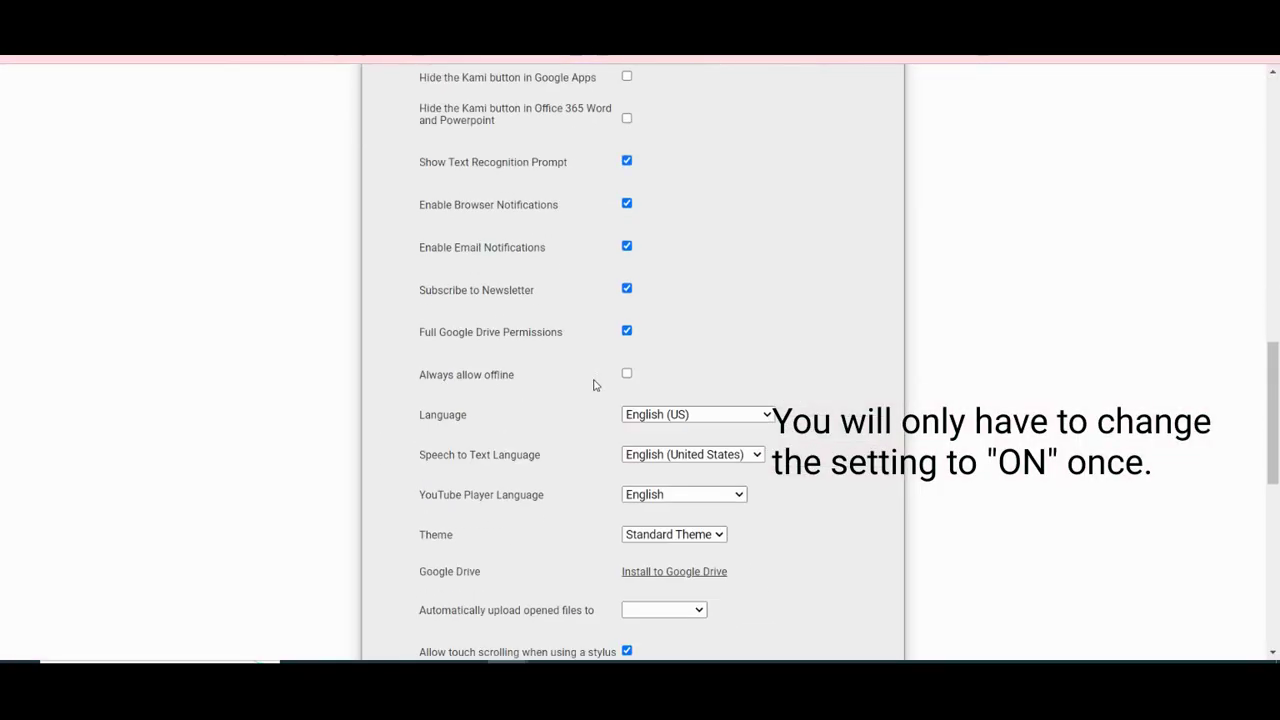
pyautogui.scroll(-3)
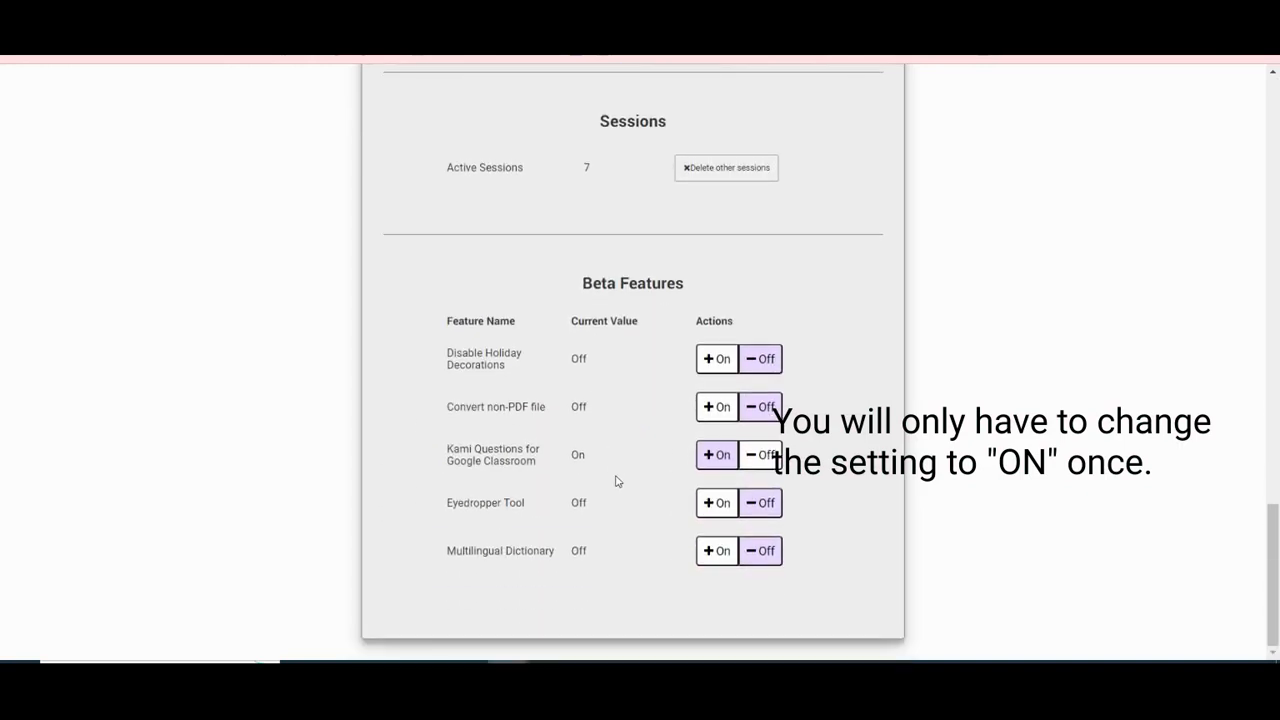
pyautogui.moveTo(525, 455)
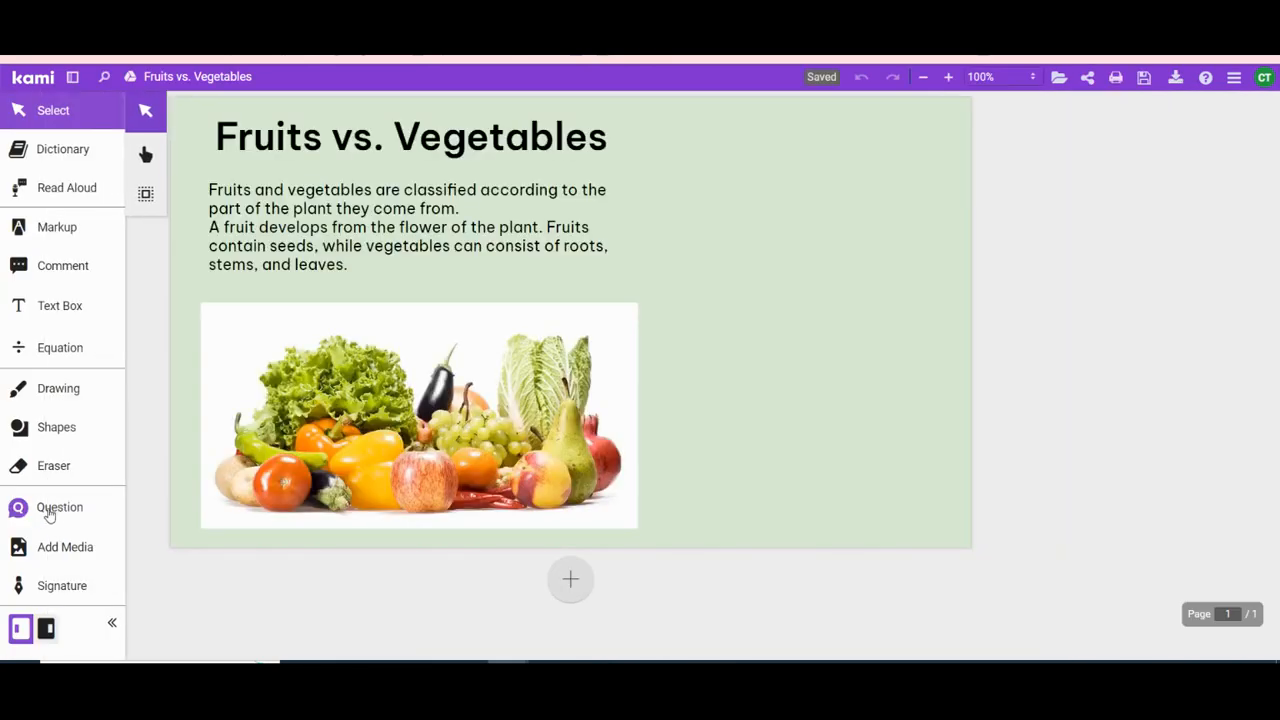
# Activate the Question tool to reveal its question-type options on the Fruits vs. Vegetables document
pyautogui.click(59, 507)
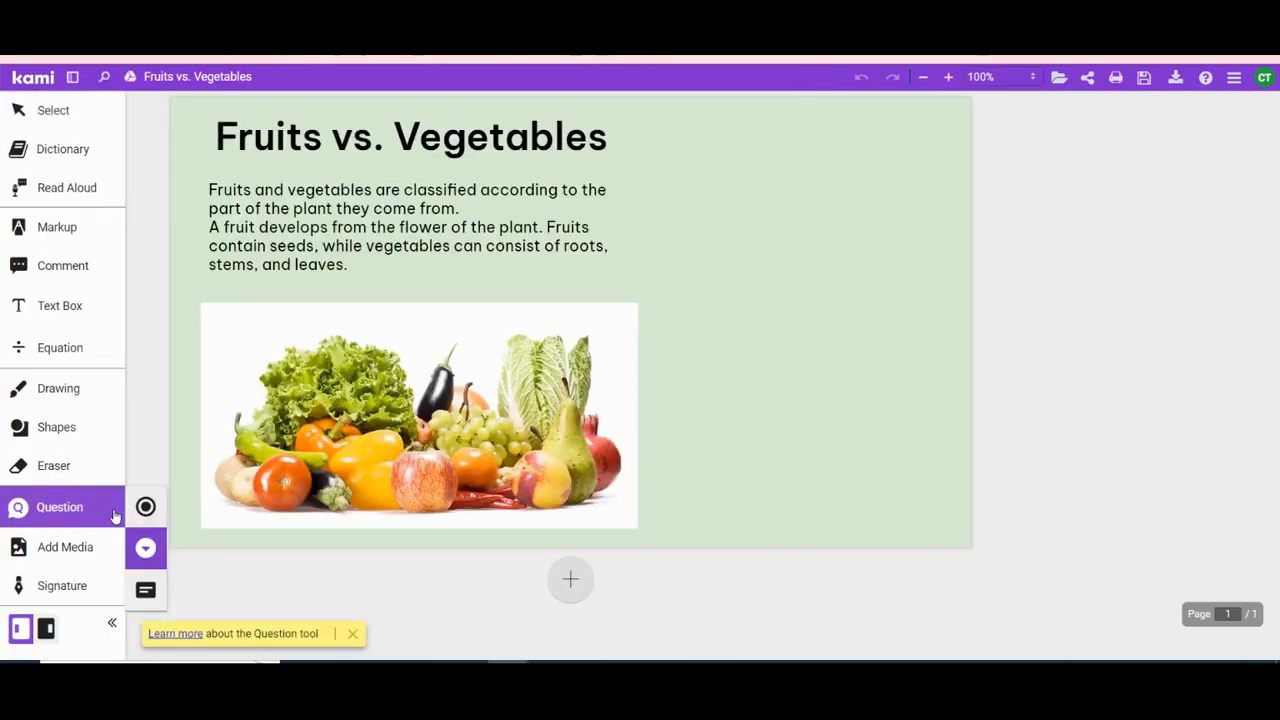
pyautogui.moveTo(145, 590)
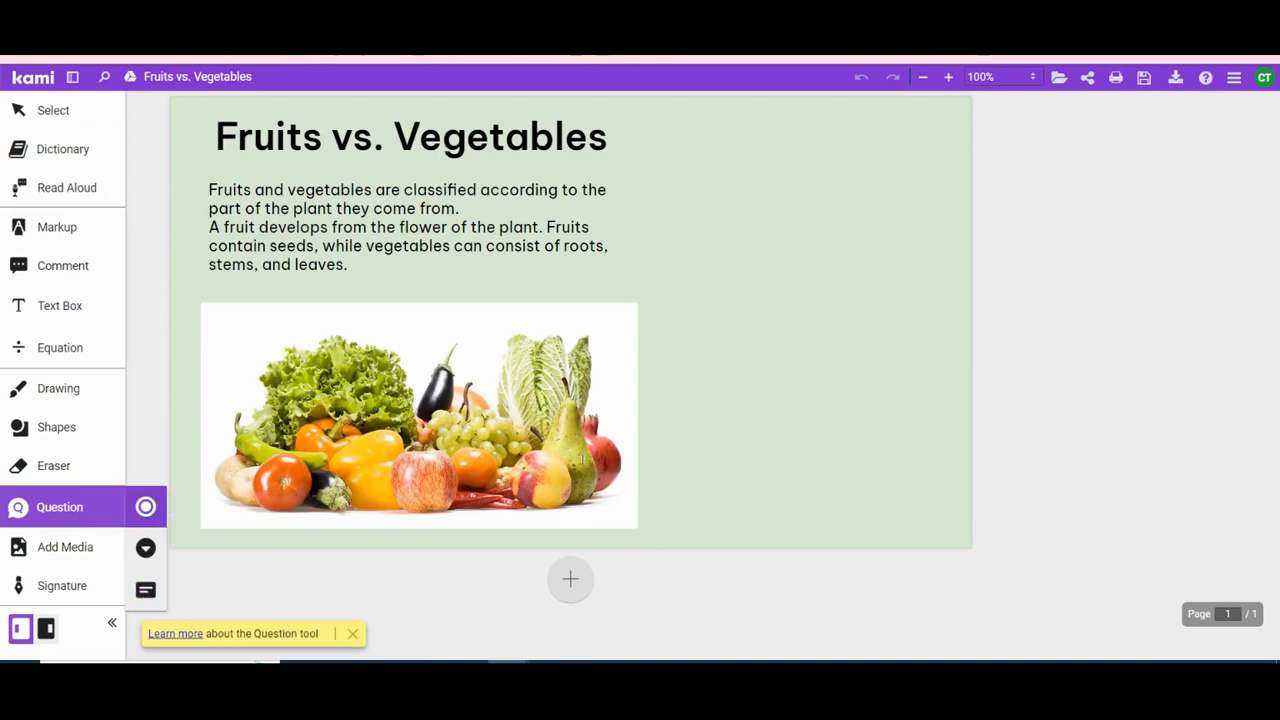
# Place a four-option multiple-choice question to the right of the page text
pyautogui.click(59, 507)
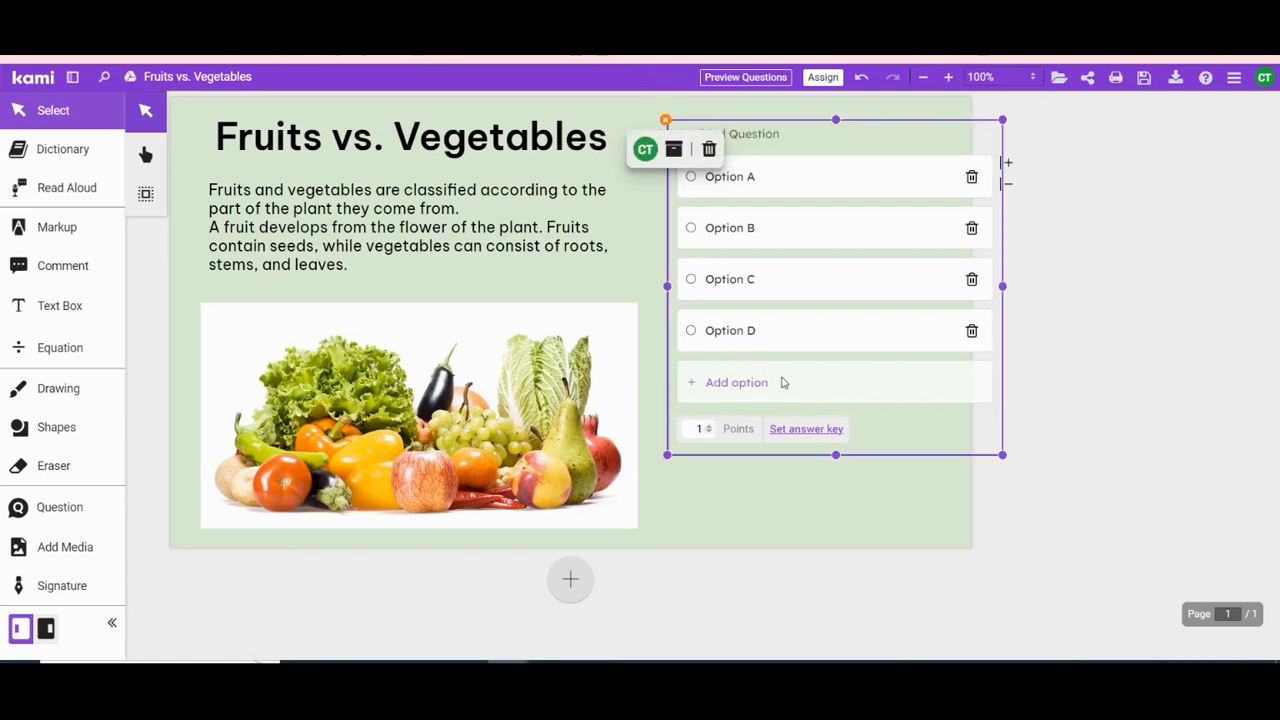
pyautogui.moveTo(798, 437)
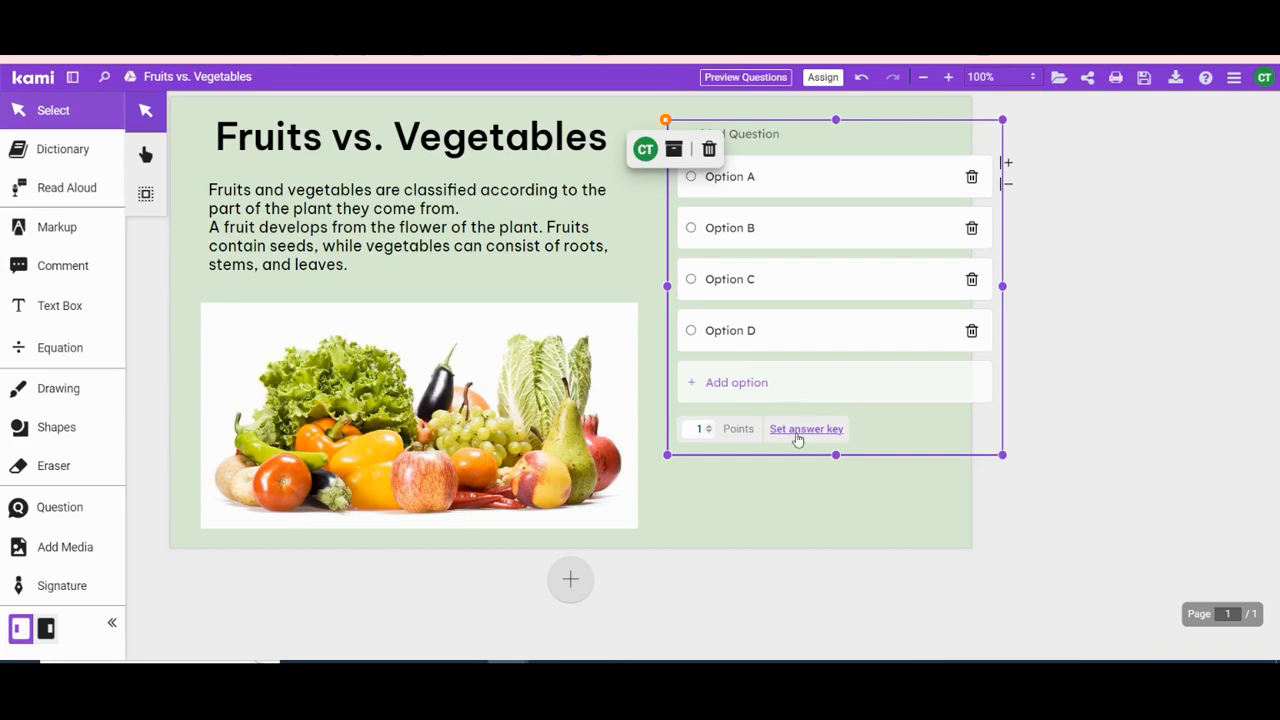
# Save the question's answer-key settings without a correct answer, then preview the questions
pyautogui.click(806, 429)
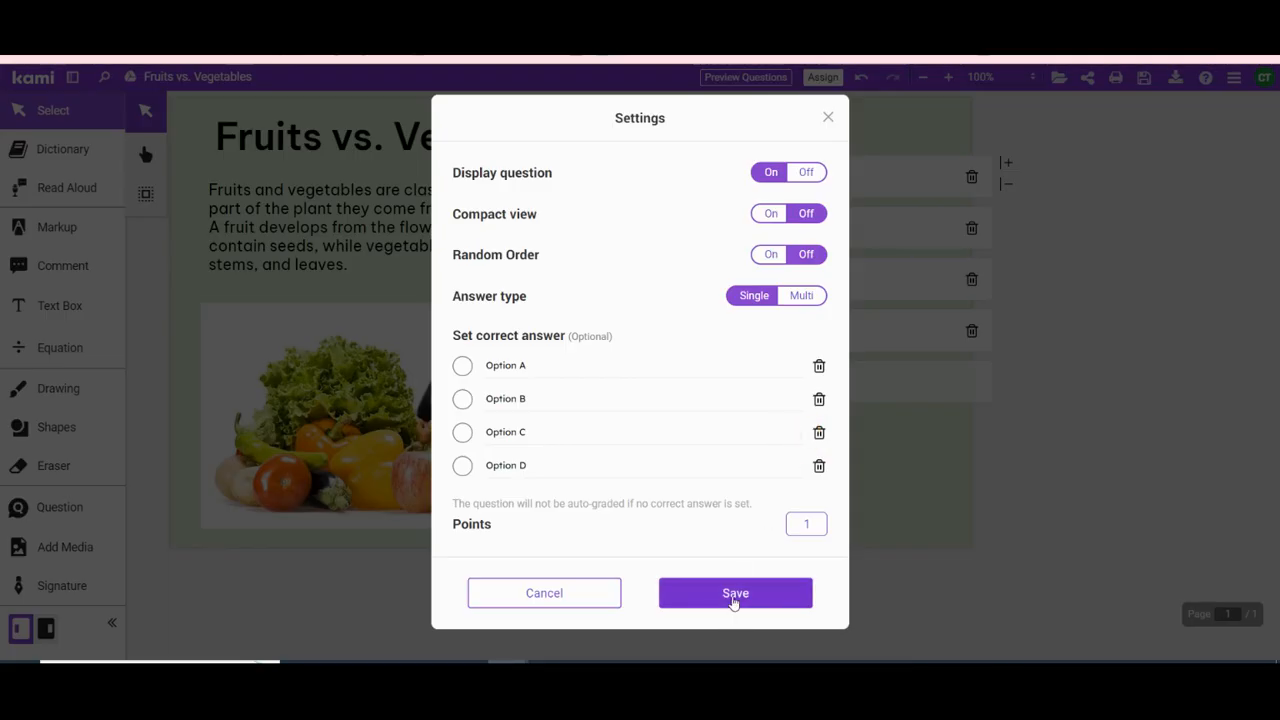
pyautogui.click(735, 593)
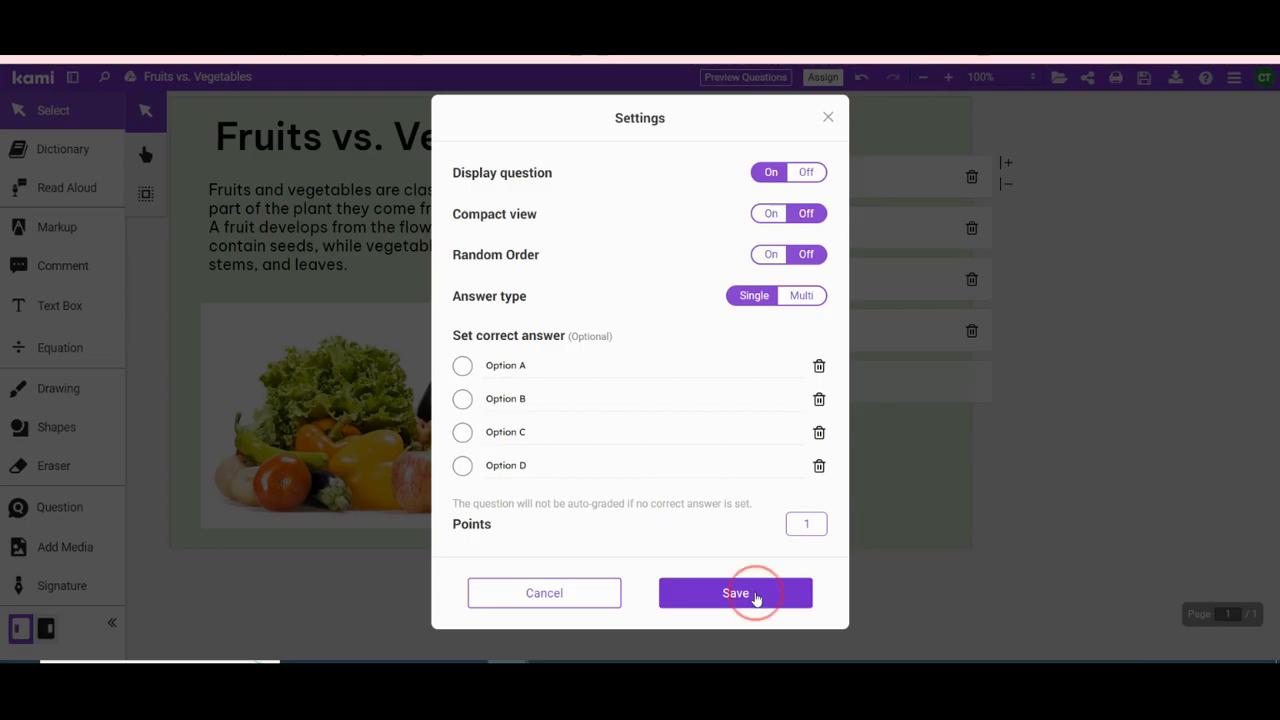
pyautogui.click(735, 593)
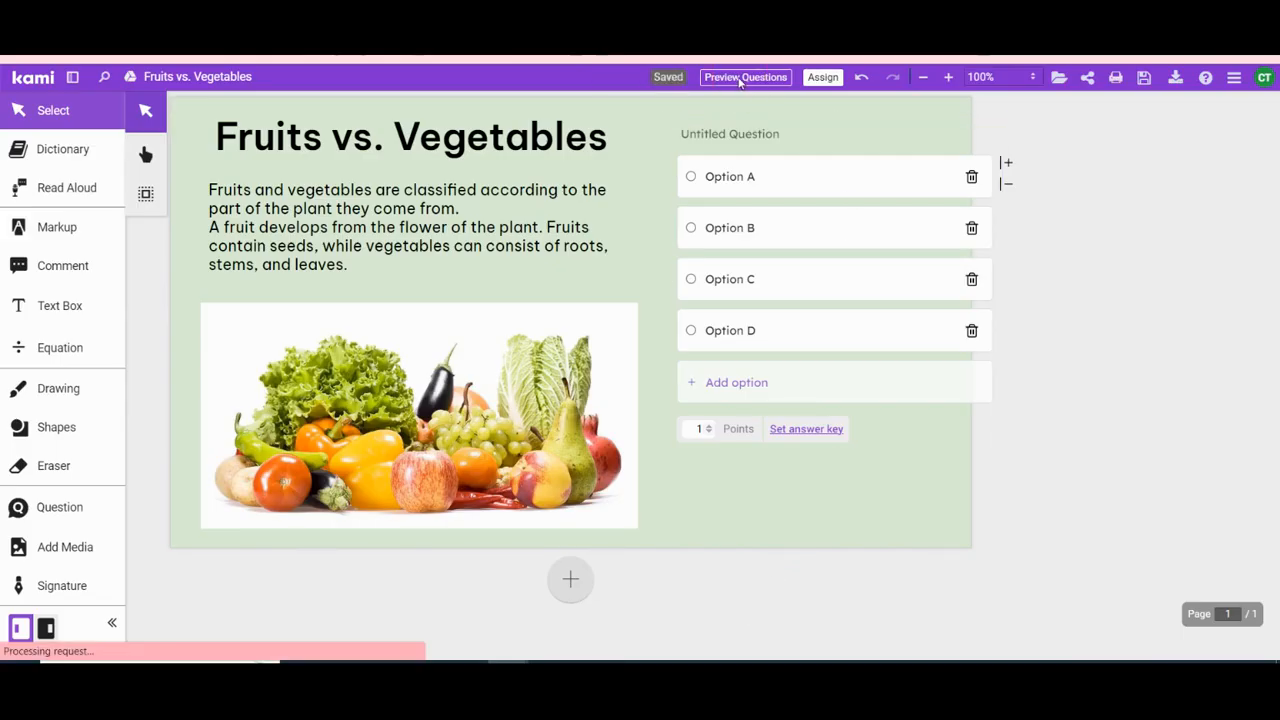
pyautogui.click(744, 77)
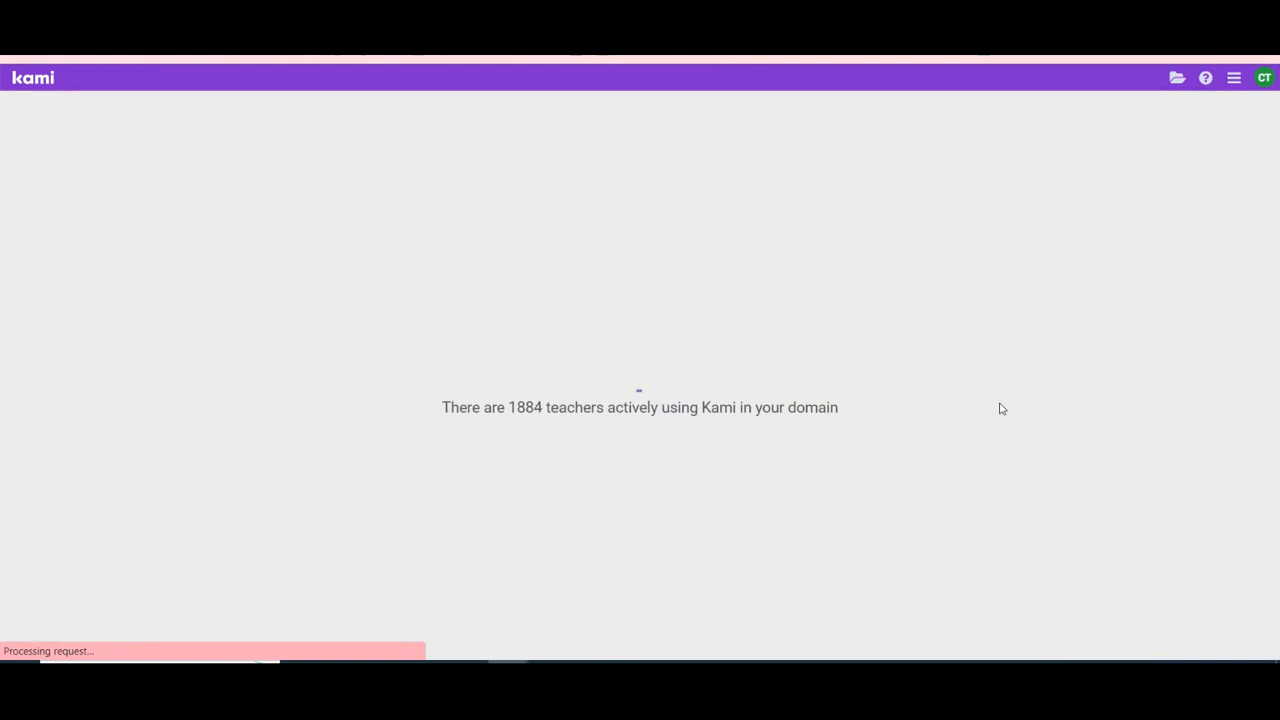